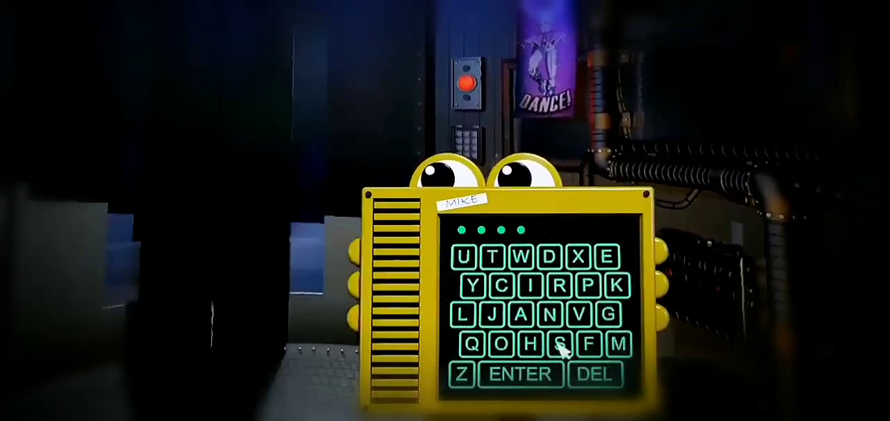
{"action": "left_click", "coordinate": [518, 374]}
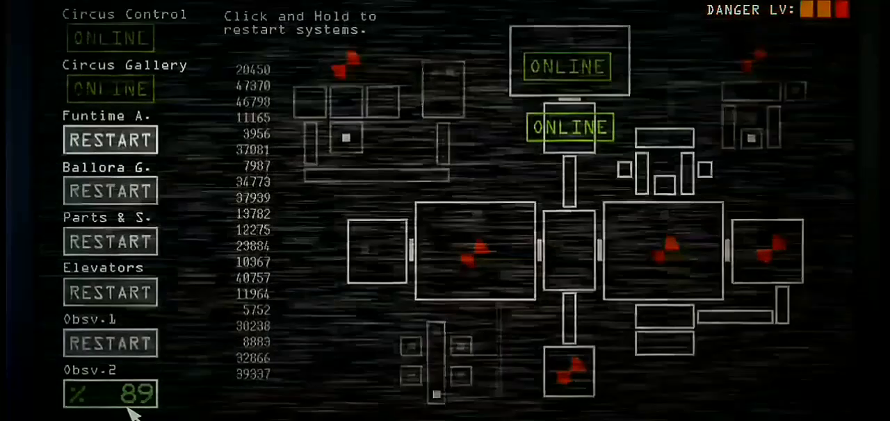
{"action": "left_click", "coordinate": [109, 393]}
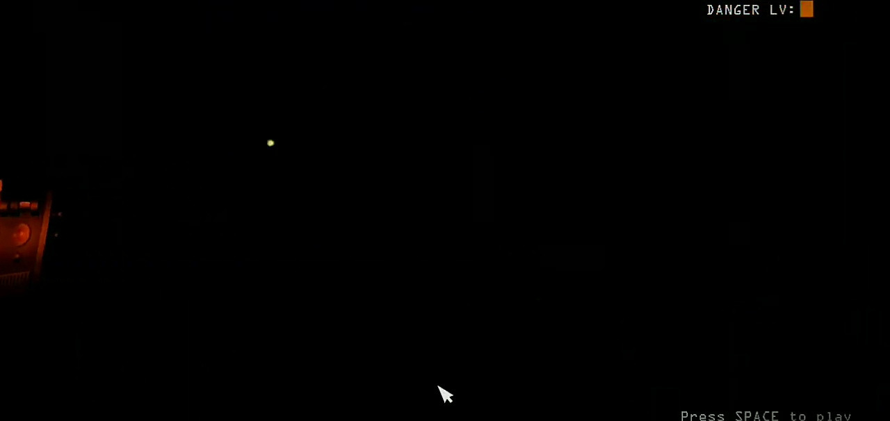
{"action": "mouse_move", "coordinate": [525, 386]}
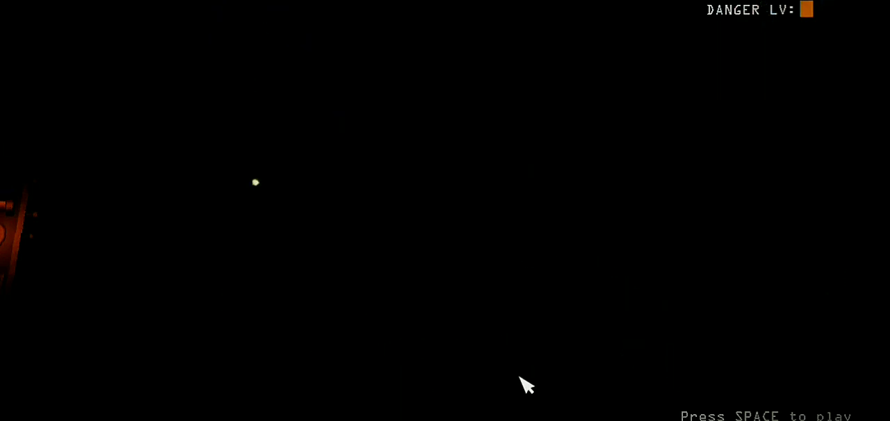
{"action": "mouse_move", "coordinate": [669, 309]}
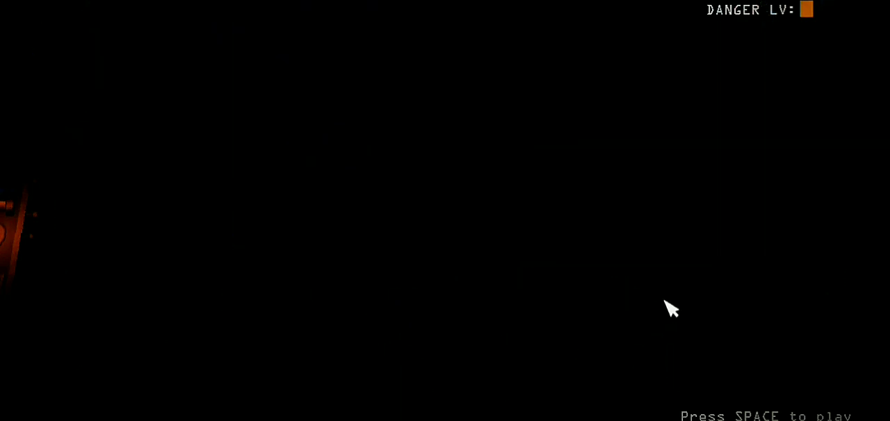
{"action": "key", "text": "space"}
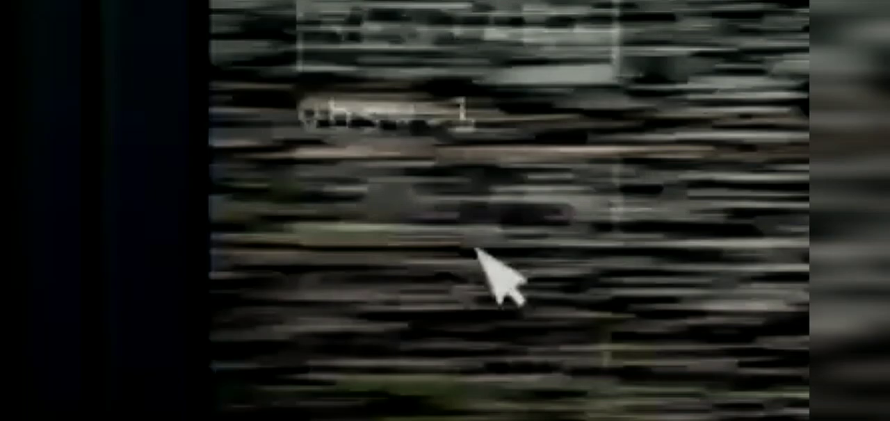